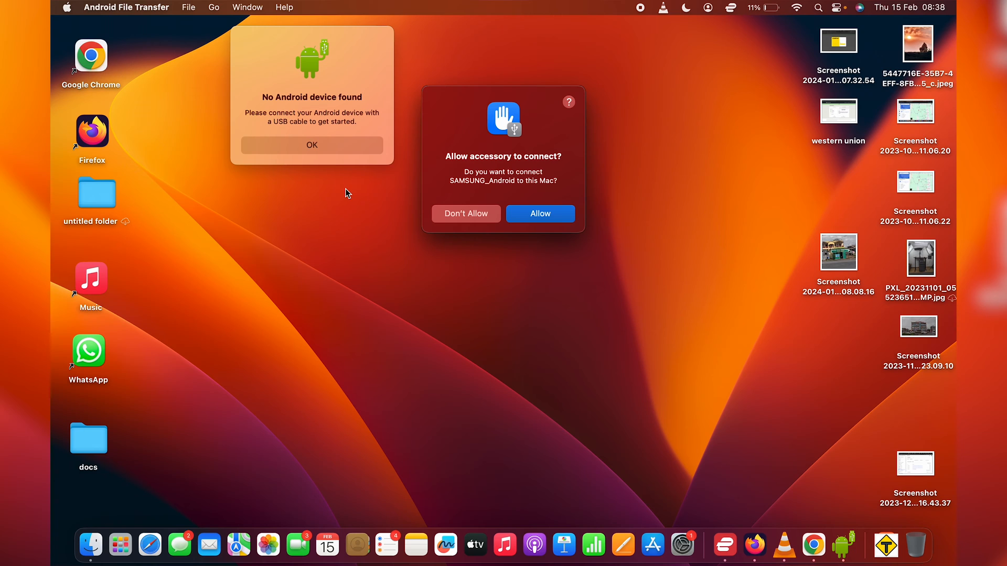
pyautogui.moveTo(552, 225)
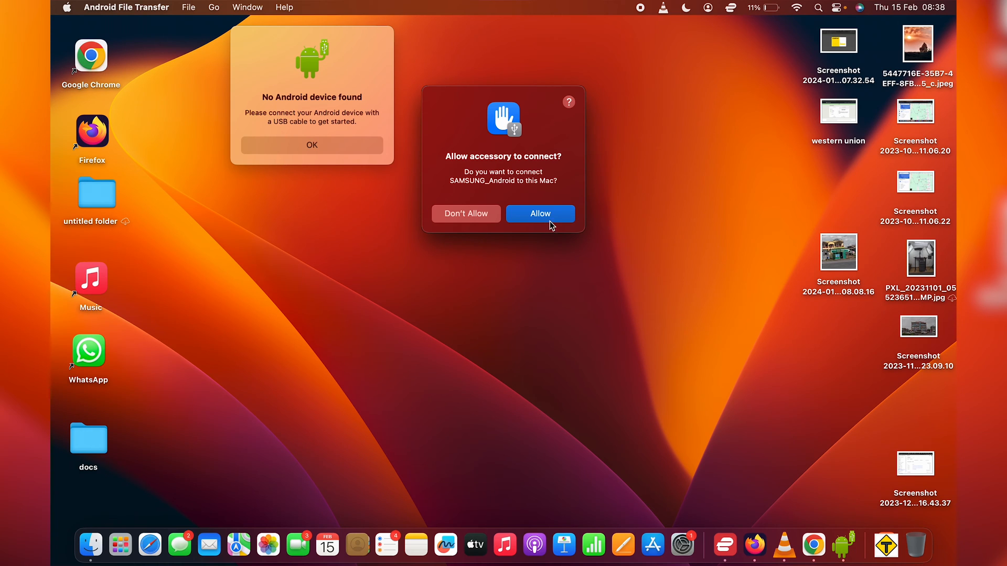
pyautogui.moveTo(546, 222)
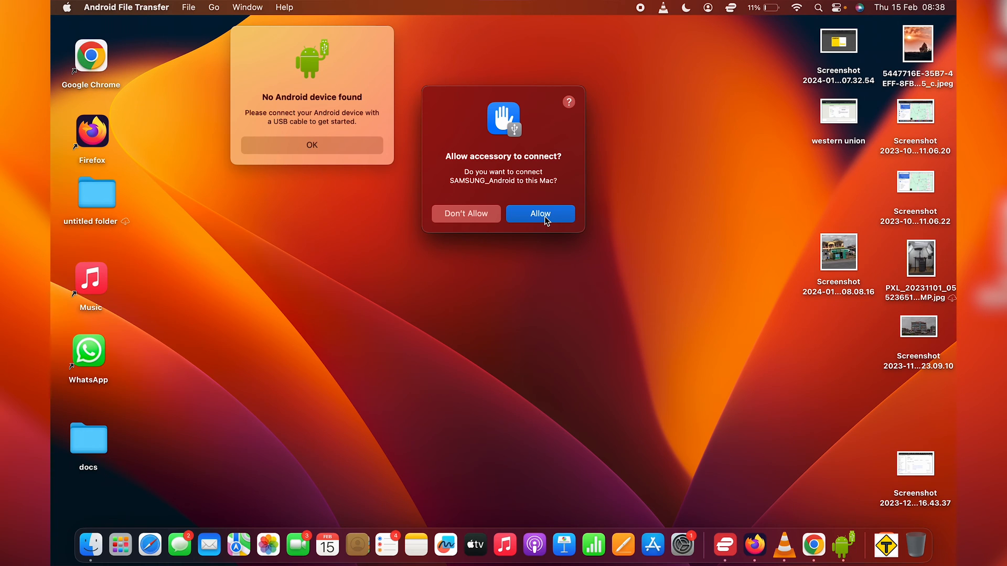